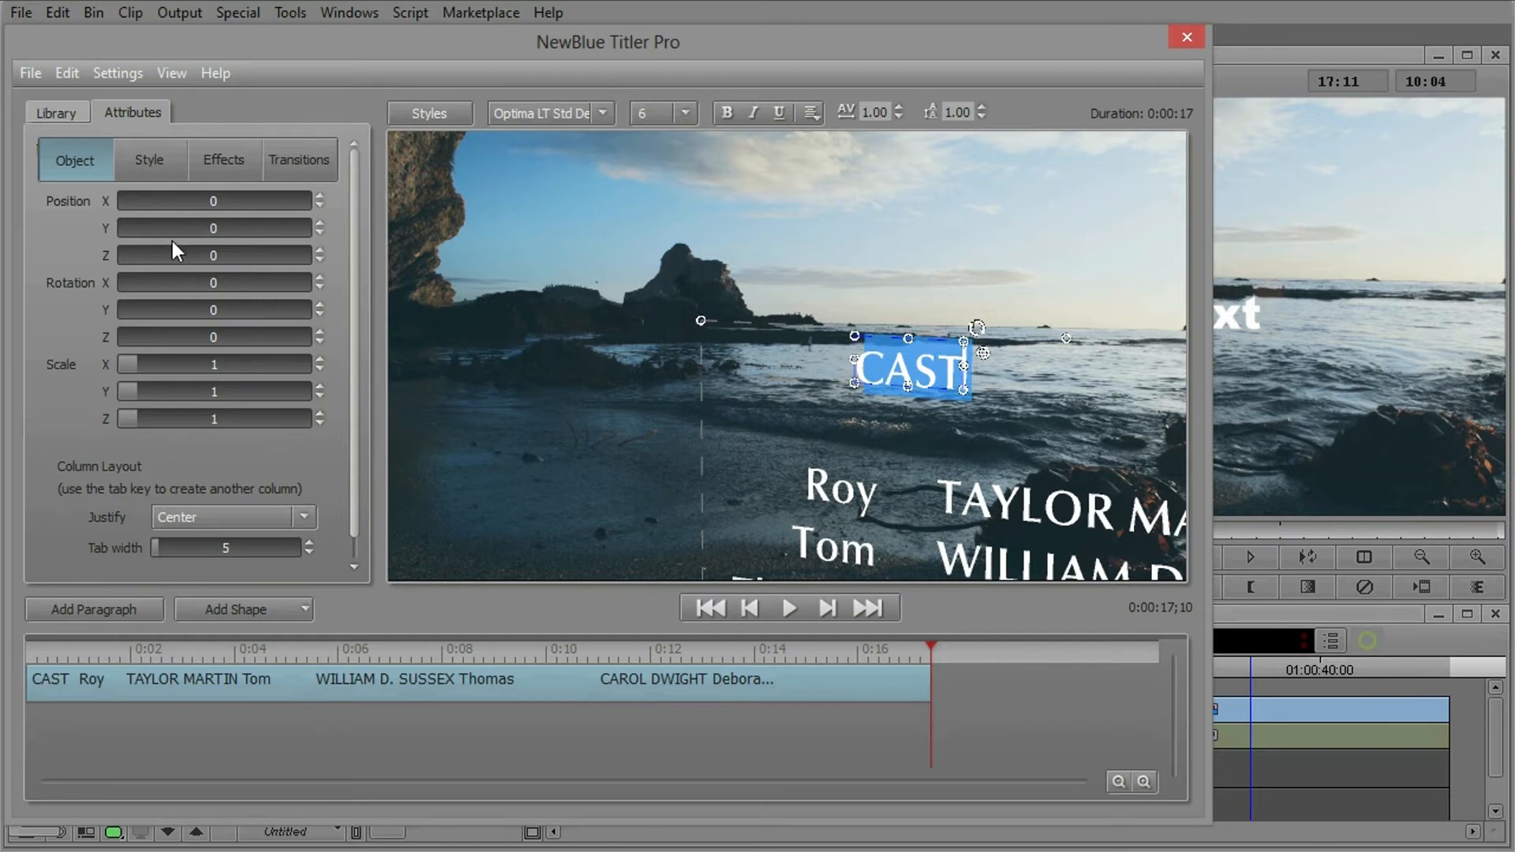
Select the CAST credits text to inspect its object position, rotation, scale and column layout
left_click(55, 113)
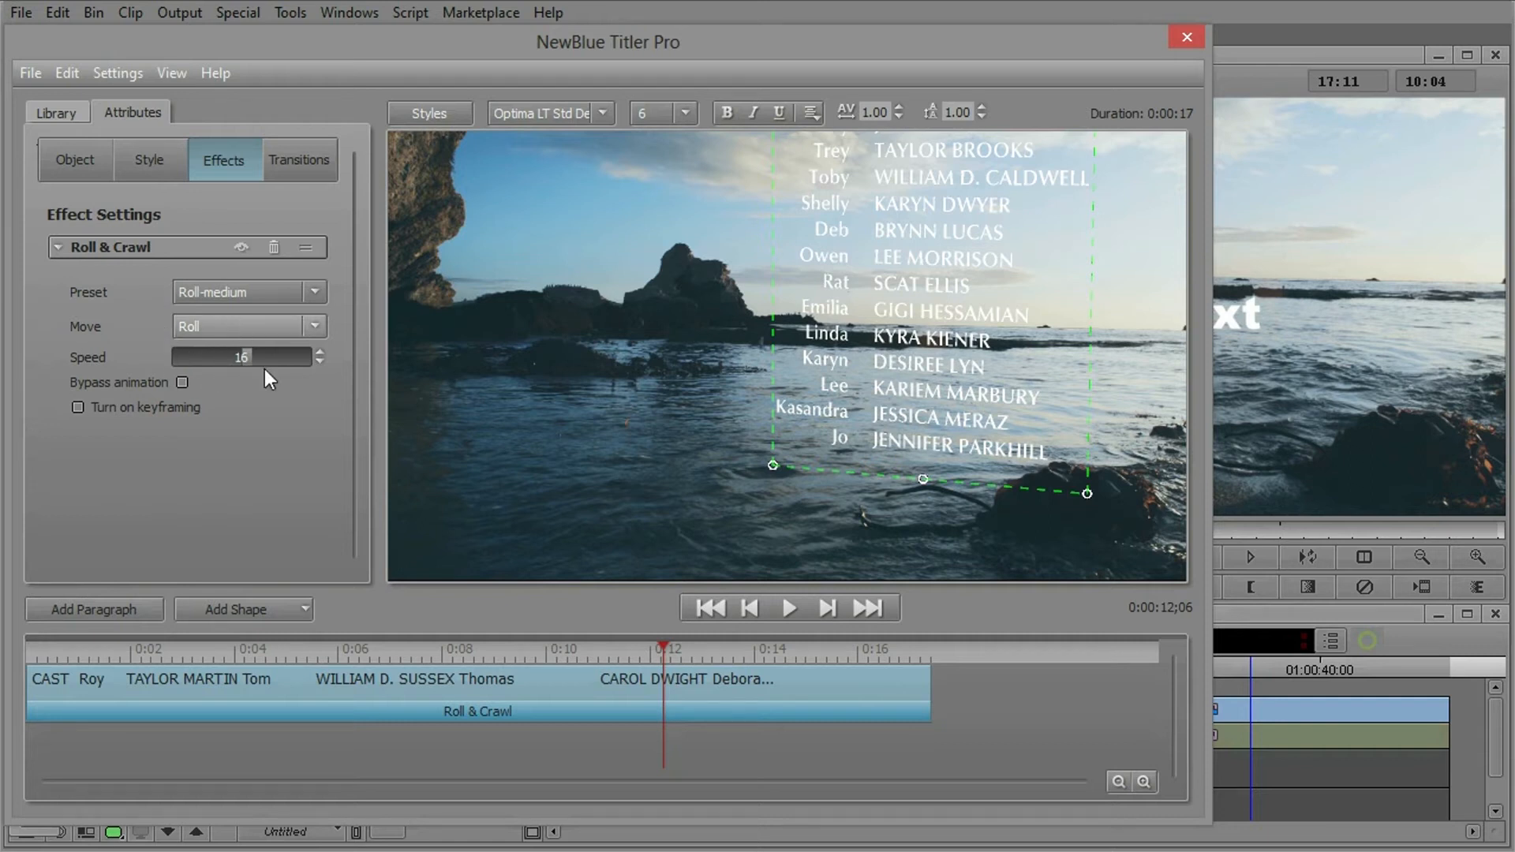
Lower the Roll & Crawl speed from 16 to about 9.8 and preview the roll
left_click(788, 607)
type("9.5")
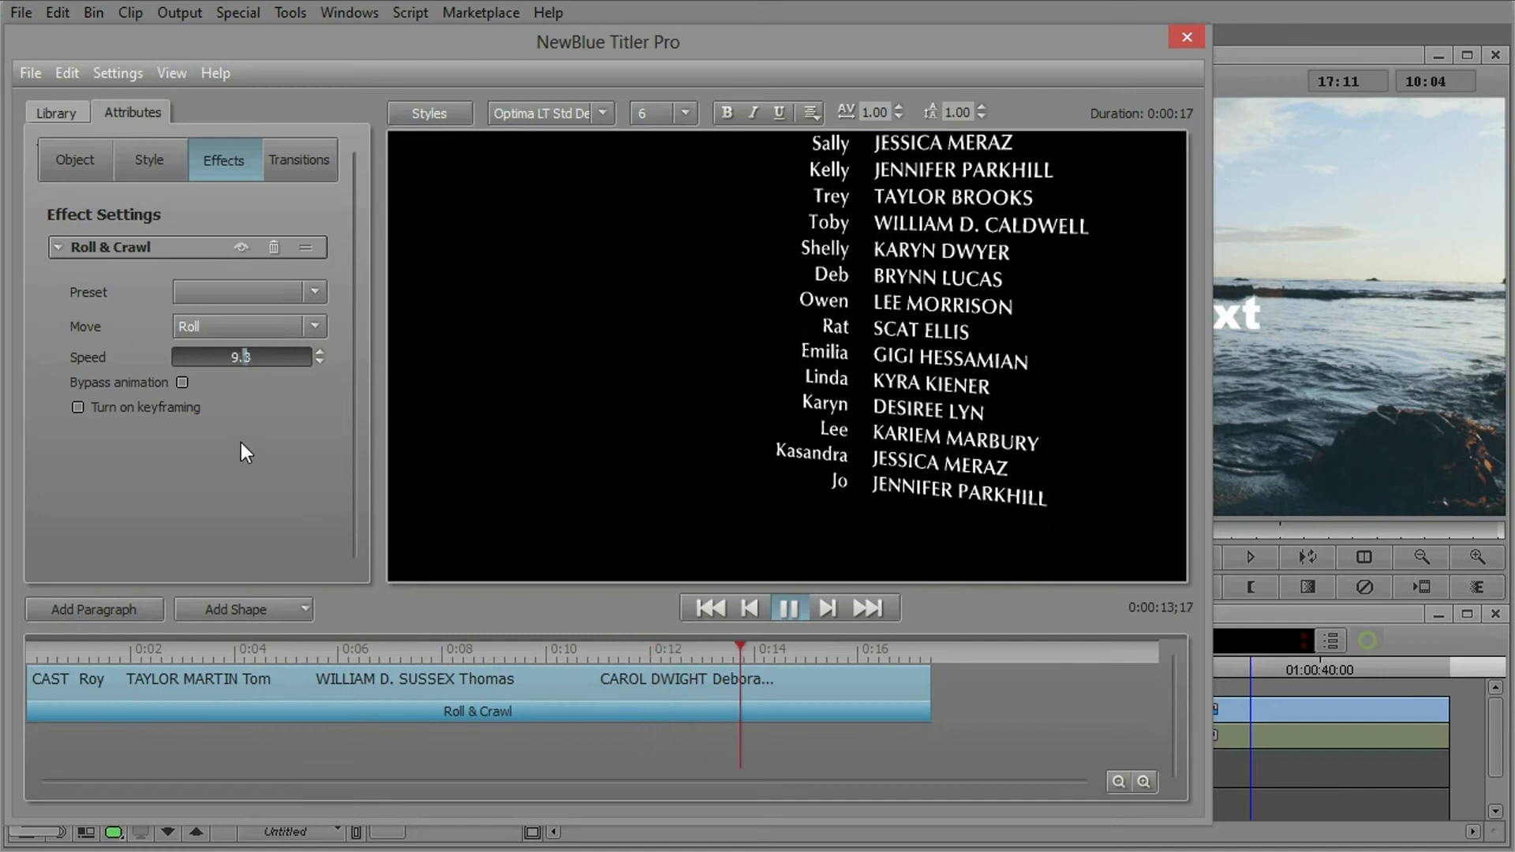
left_click(55, 112)
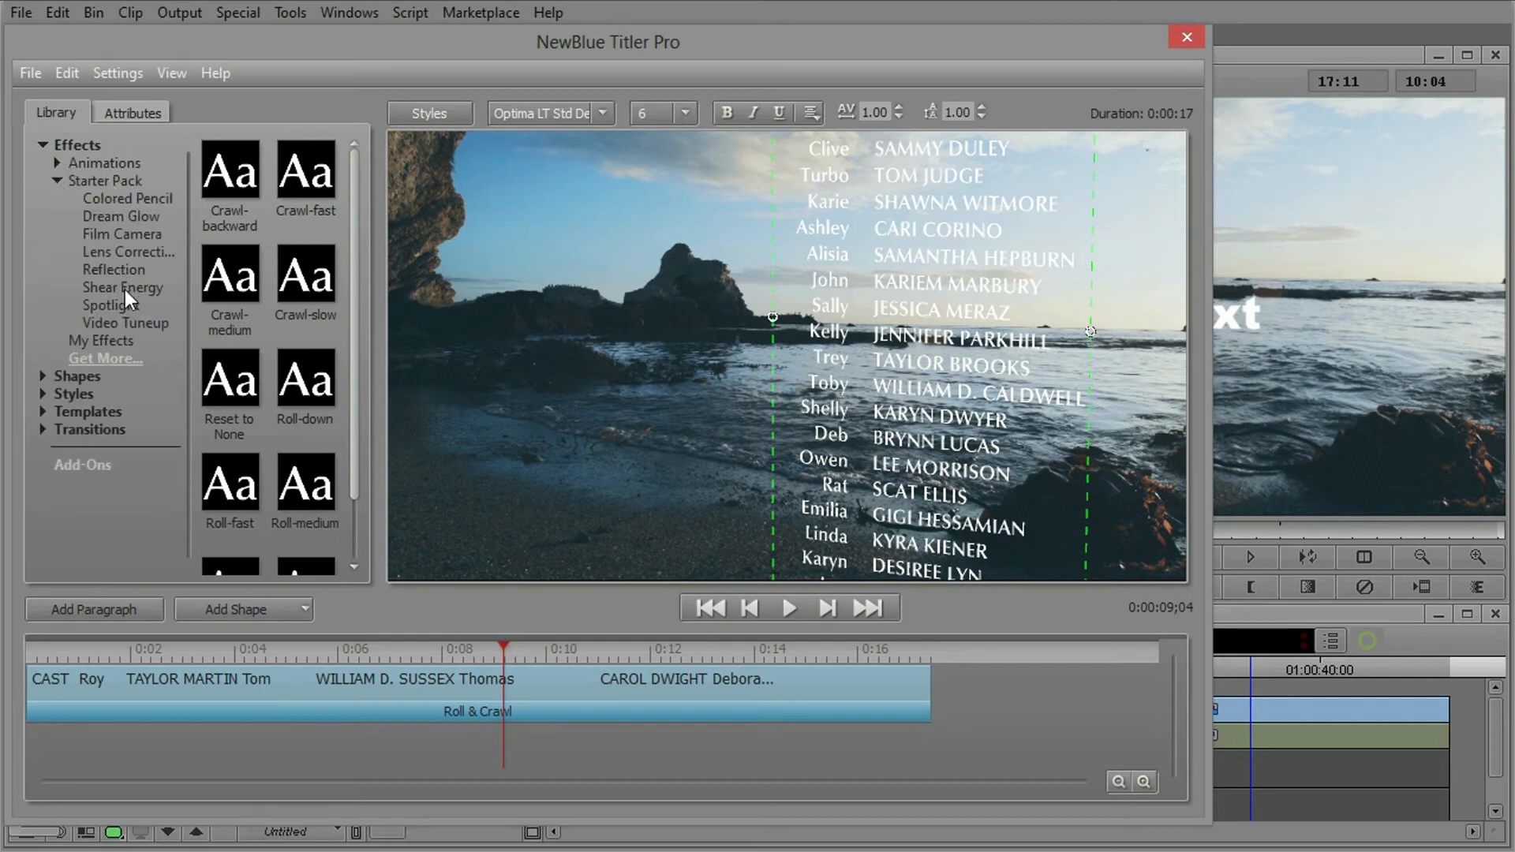
Apply the Starter Pack Spotlight effect to the rolling credits title
left_click(107, 306)
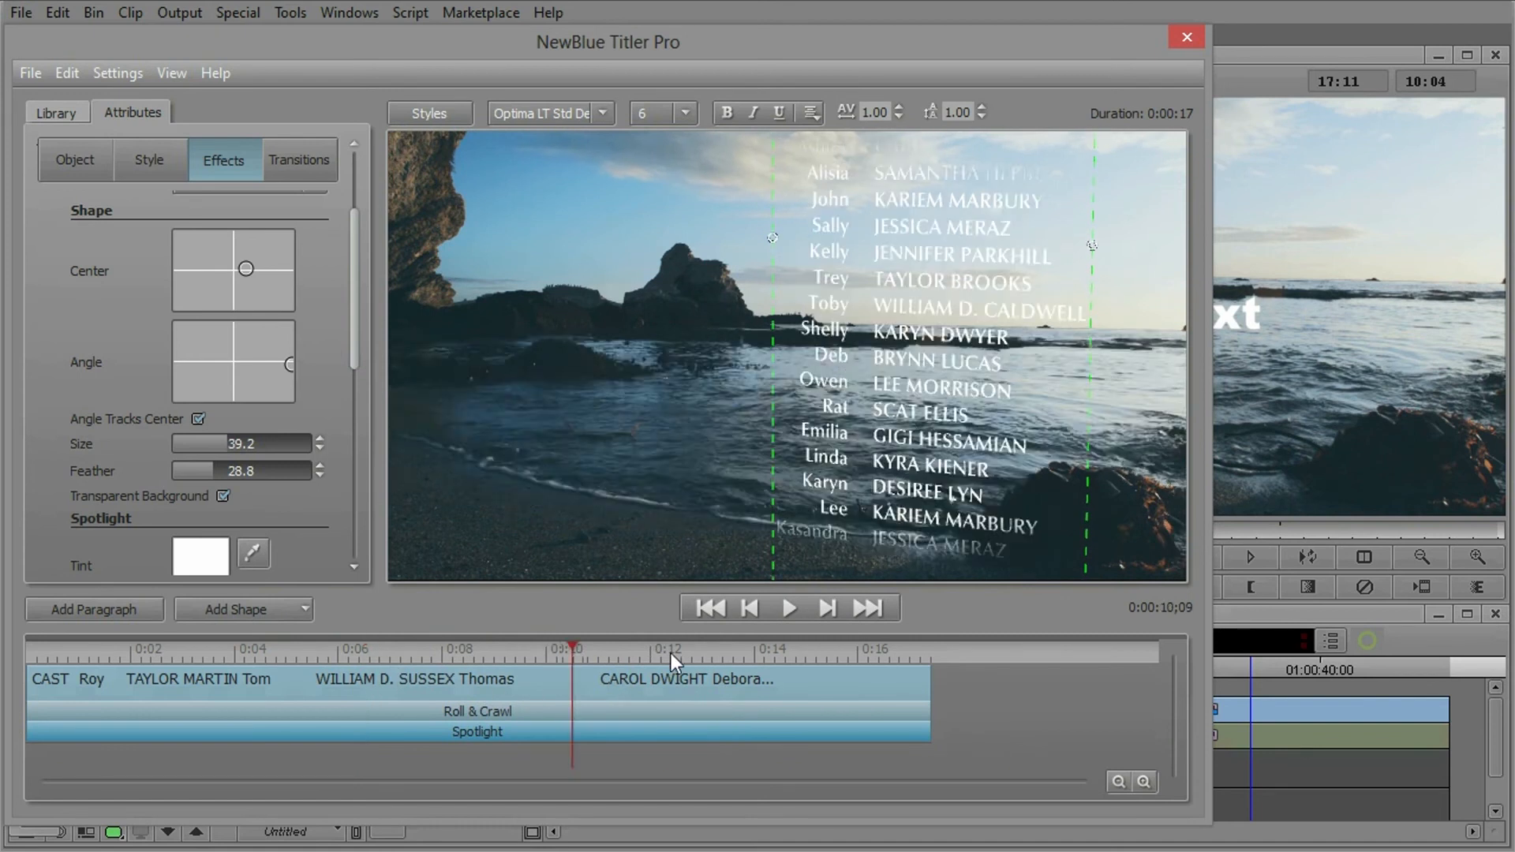
Set Spotlight size 39.2 and feather 28.8, then browse the transition animations
left_click(56, 113)
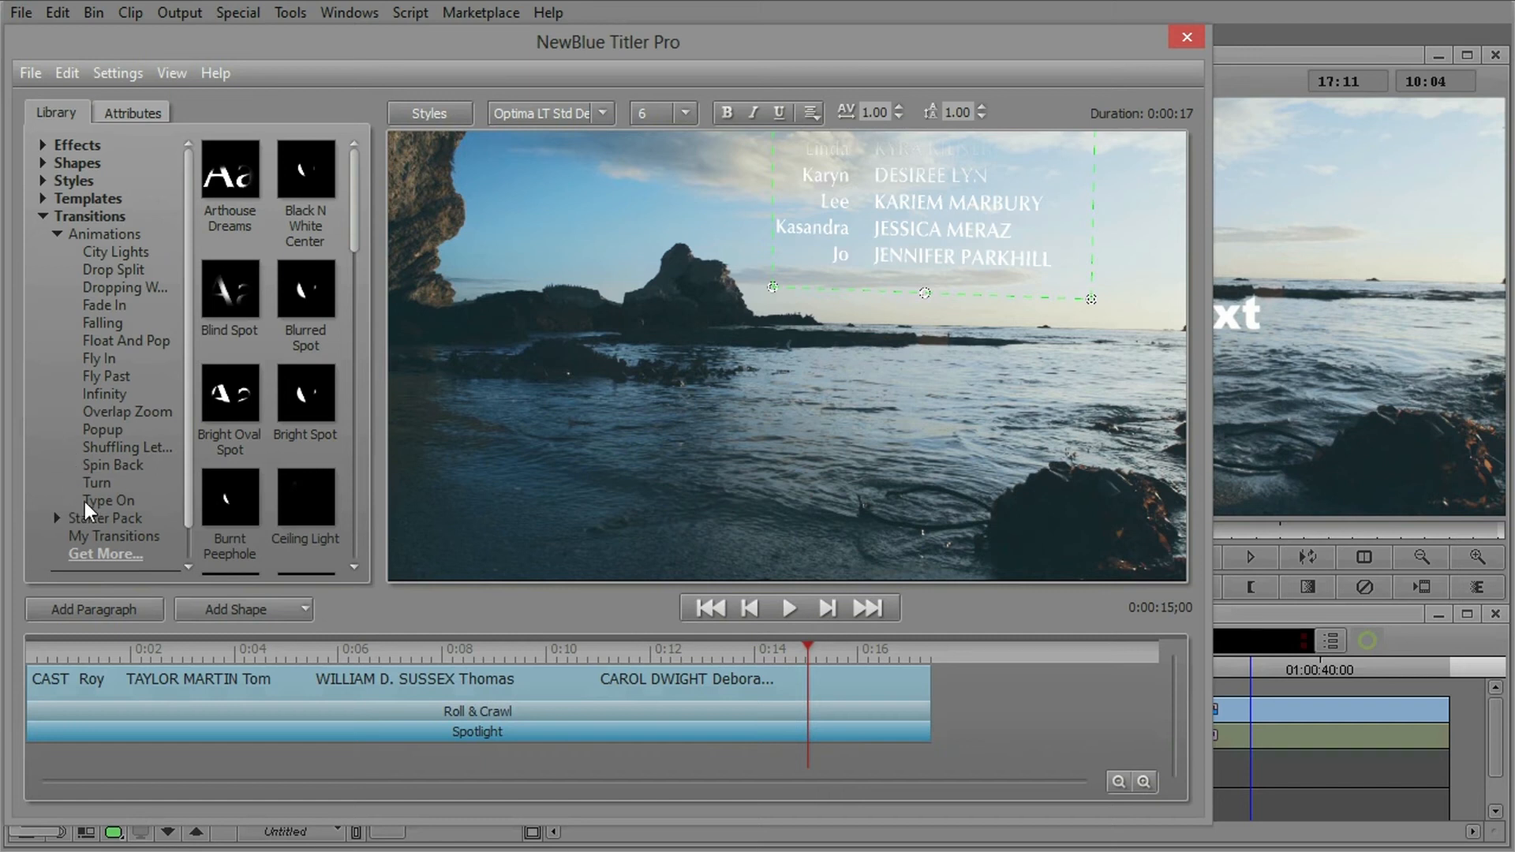